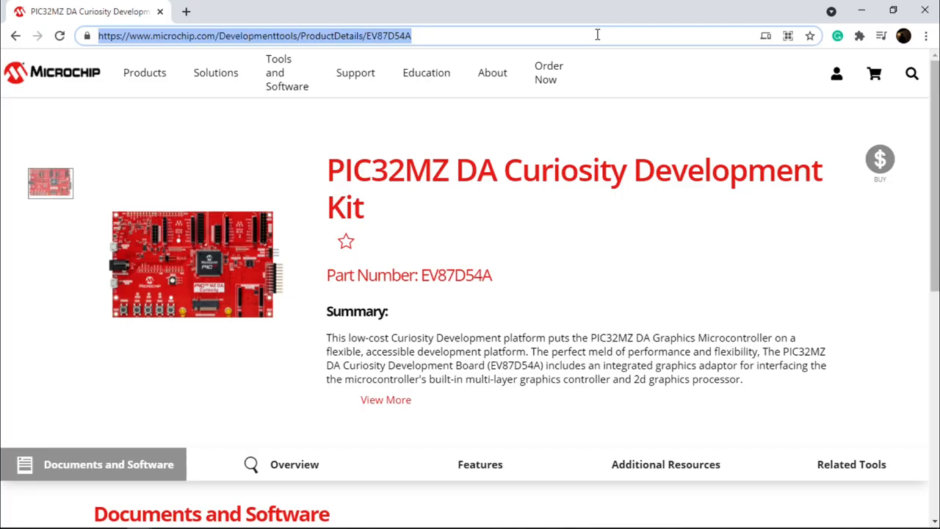
- Scroll the EV87D54A product page down to its Documents and Software section
{"action": "scroll", "scroll_direction": "down", "scroll_amount": 3}
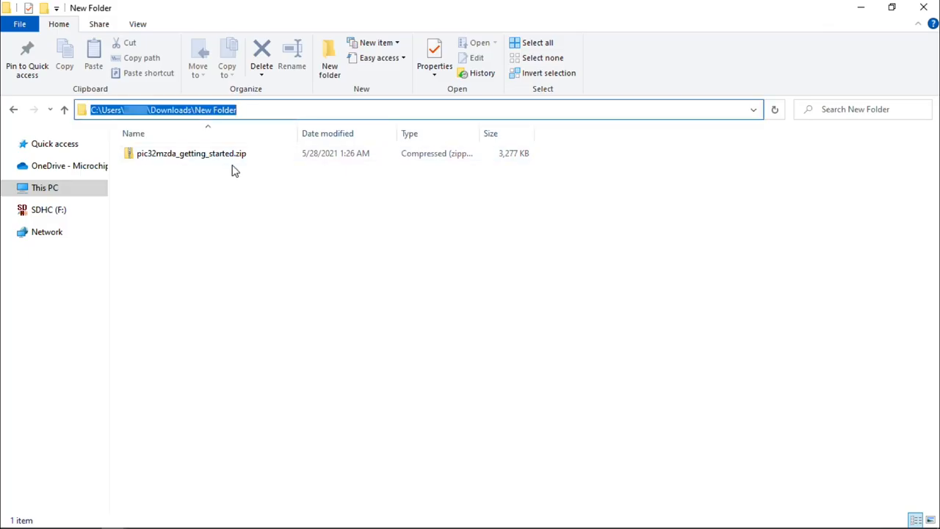
- Open pic32mzda_getting_started.zip from the Downloads\New Folder directory
{"action": "double_click", "coordinate": [190, 153]}
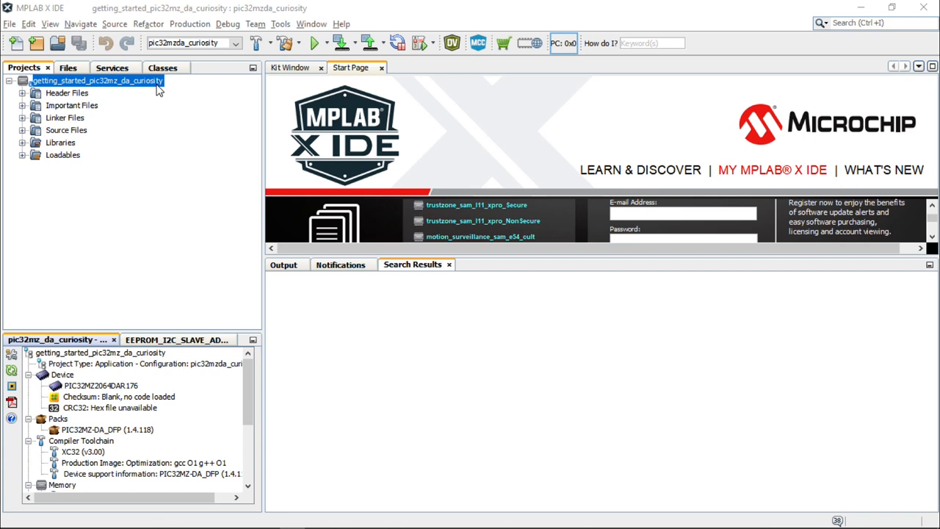
{"action": "mouse_move", "coordinate": [282, 31]}
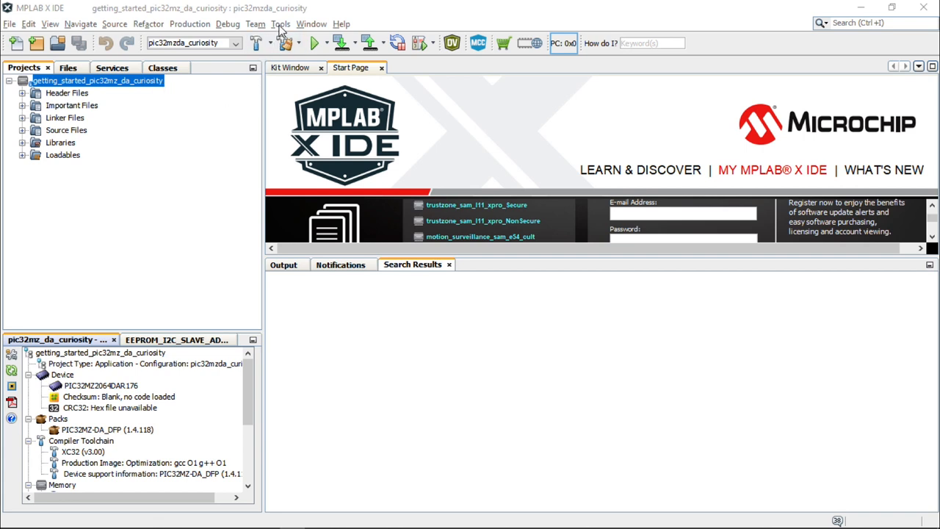
- Launch MPLAB Harmony 3 Configurator from Tools > Embedded and confirm the Harmony Launcher
{"action": "left_click", "coordinate": [281, 23]}
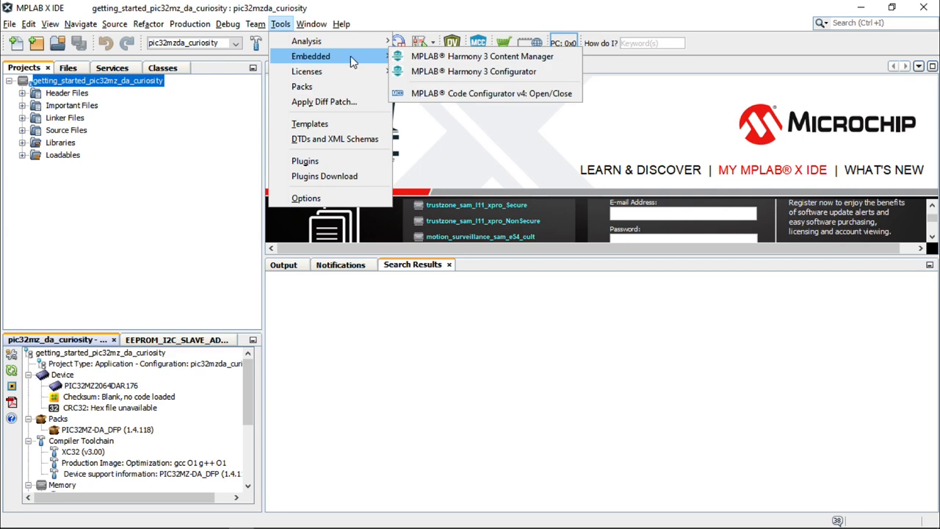
{"action": "left_click", "coordinate": [473, 70]}
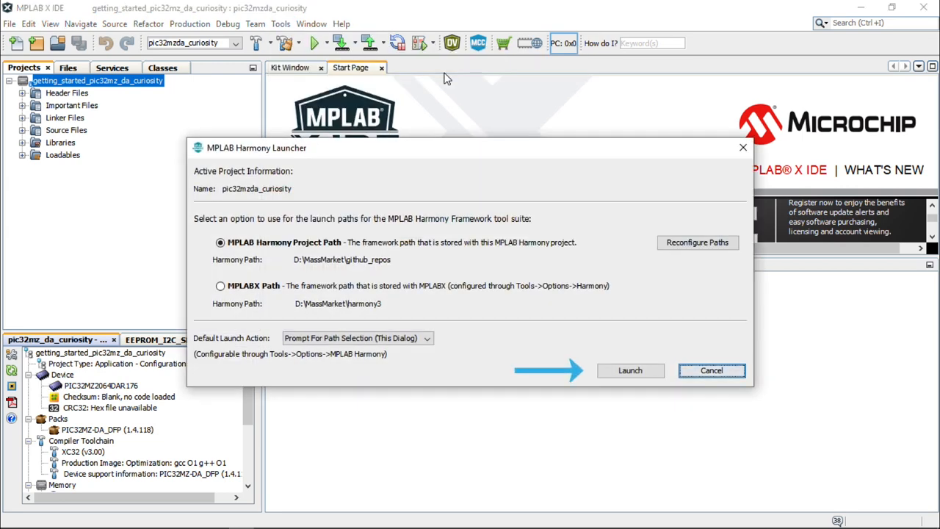
{"action": "left_click", "coordinate": [629, 370]}
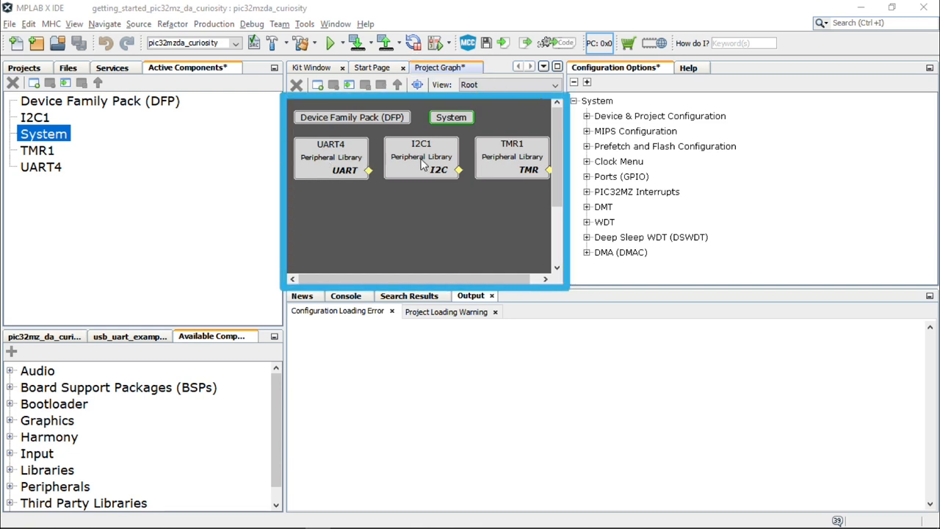
{"action": "mouse_move", "coordinate": [508, 163]}
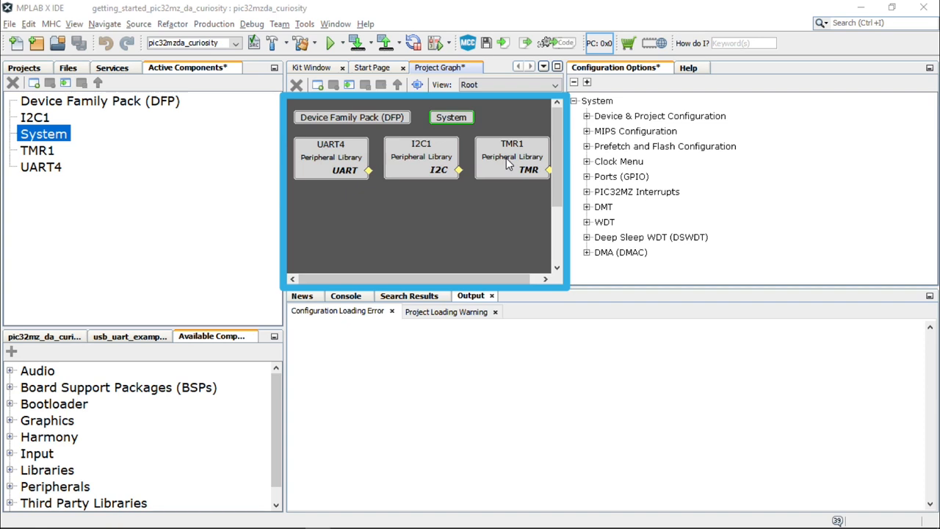
{"action": "mouse_move", "coordinate": [482, 169]}
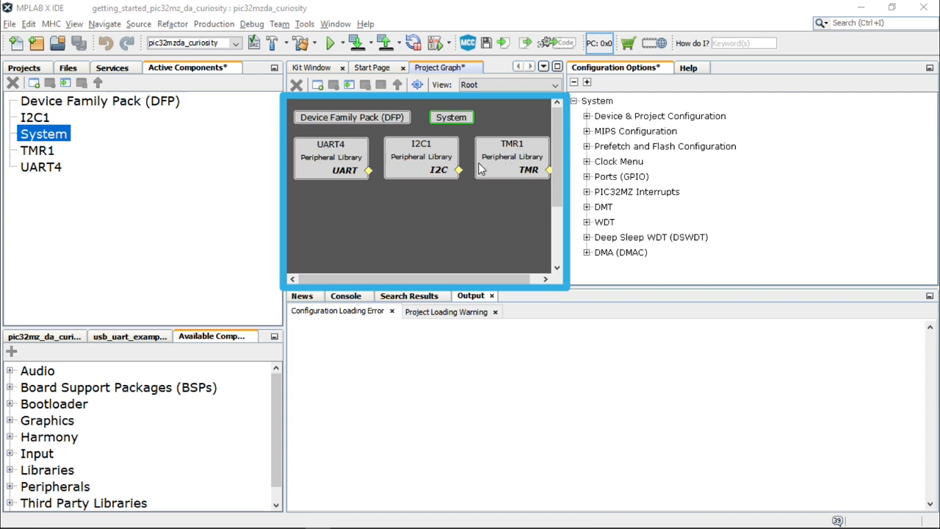
- Show UART4's configuration options in the Project Graph, then the MHC menu
{"action": "left_click", "coordinate": [332, 159]}
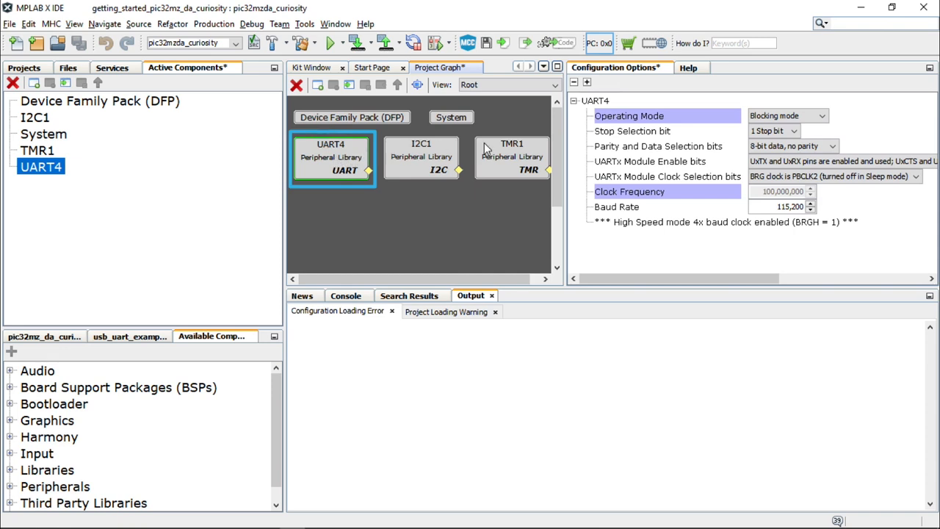
{"action": "mouse_move", "coordinate": [620, 184]}
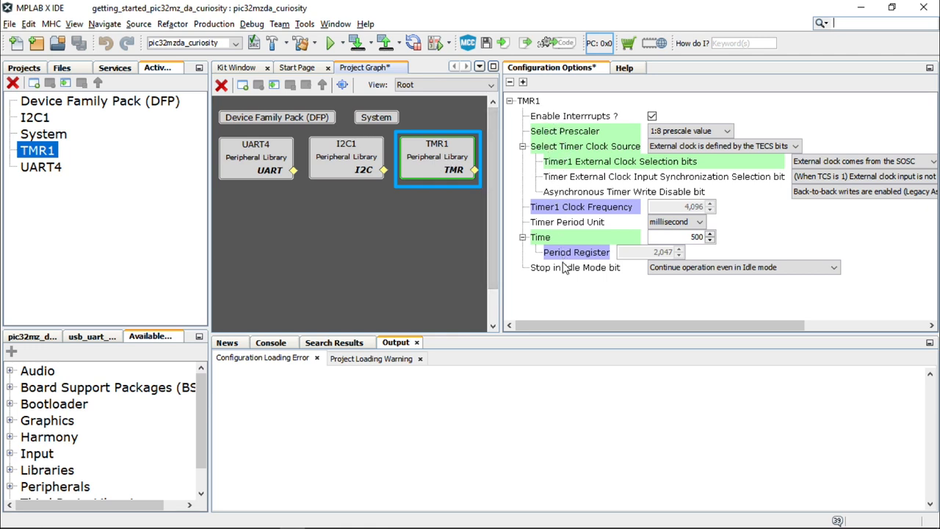
{"action": "mouse_move", "coordinate": [626, 244]}
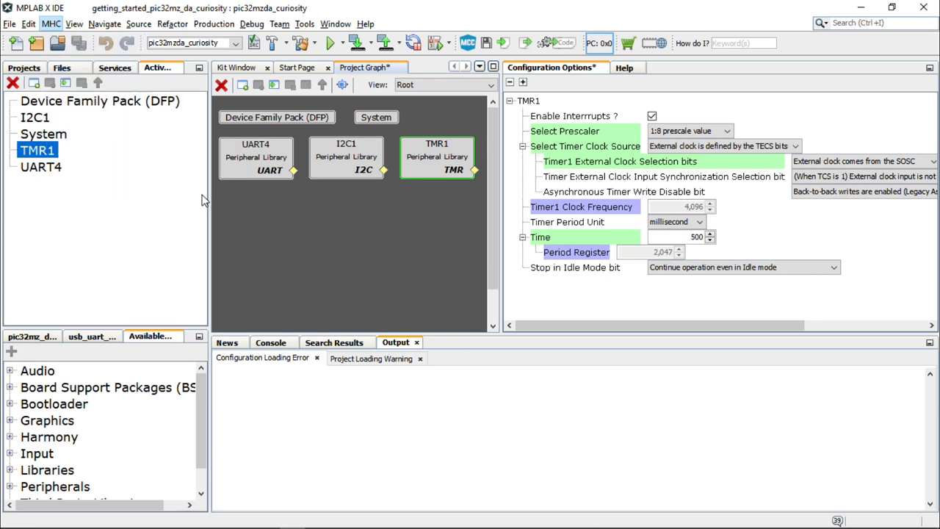
{"action": "left_click", "coordinate": [552, 67]}
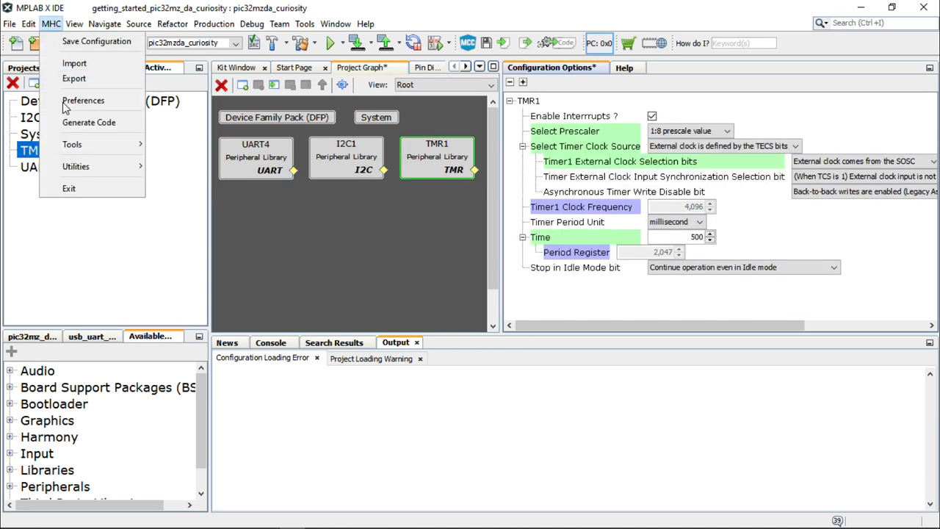
{"action": "left_click", "coordinate": [72, 144]}
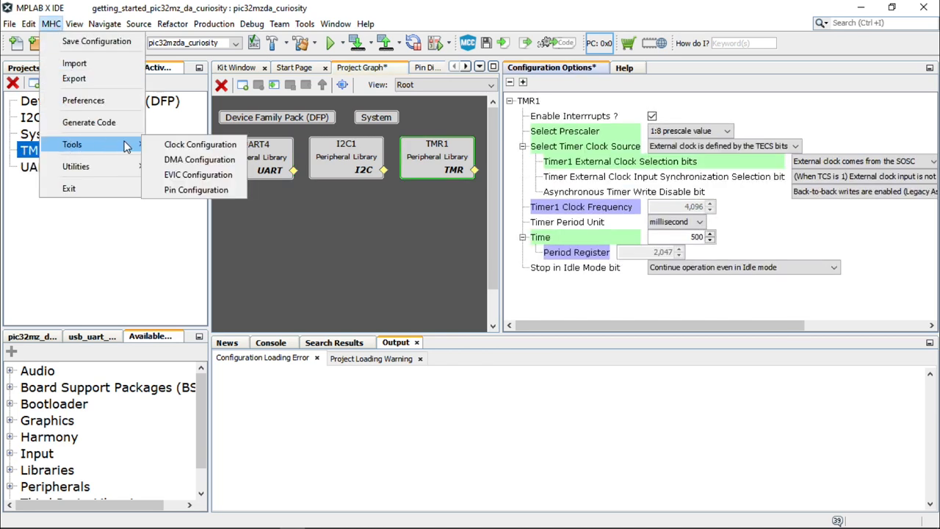
{"action": "mouse_move", "coordinate": [197, 189]}
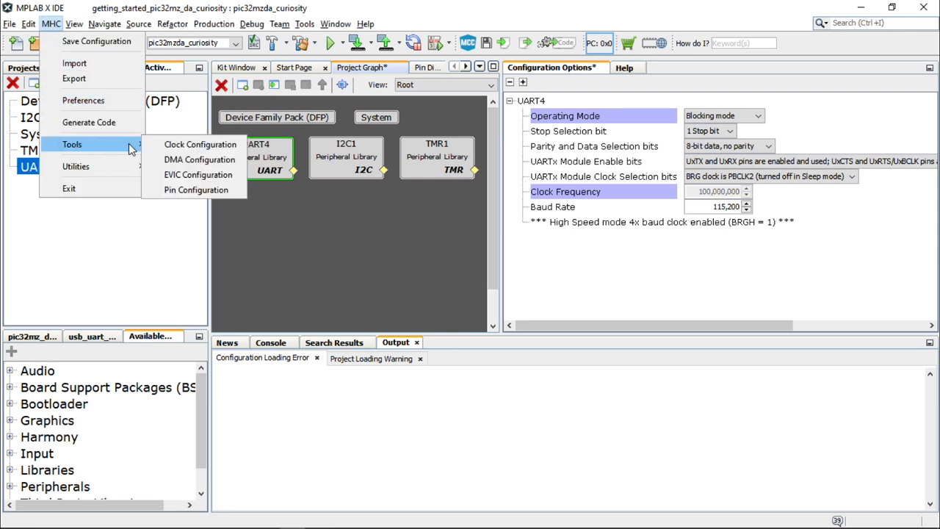
{"action": "left_click", "coordinate": [200, 143]}
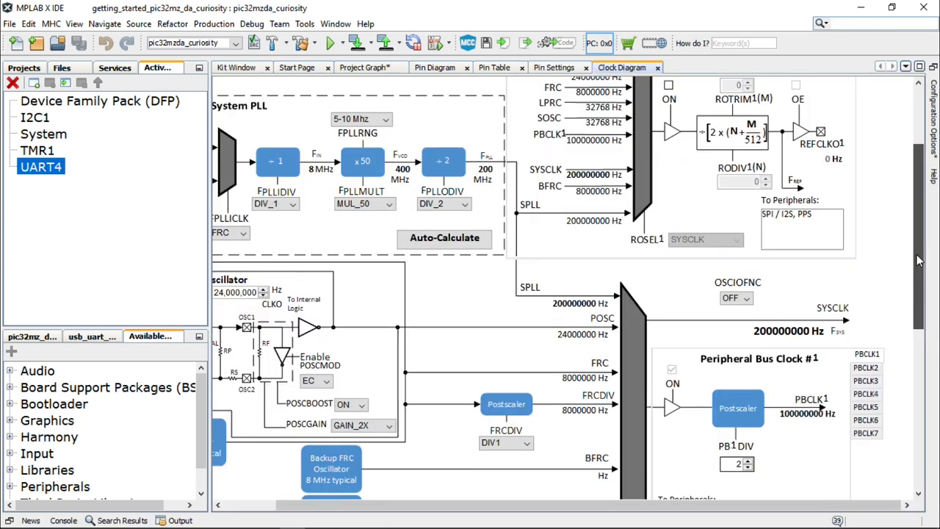
{"action": "scroll", "scroll_direction": "down", "scroll_amount": 3}
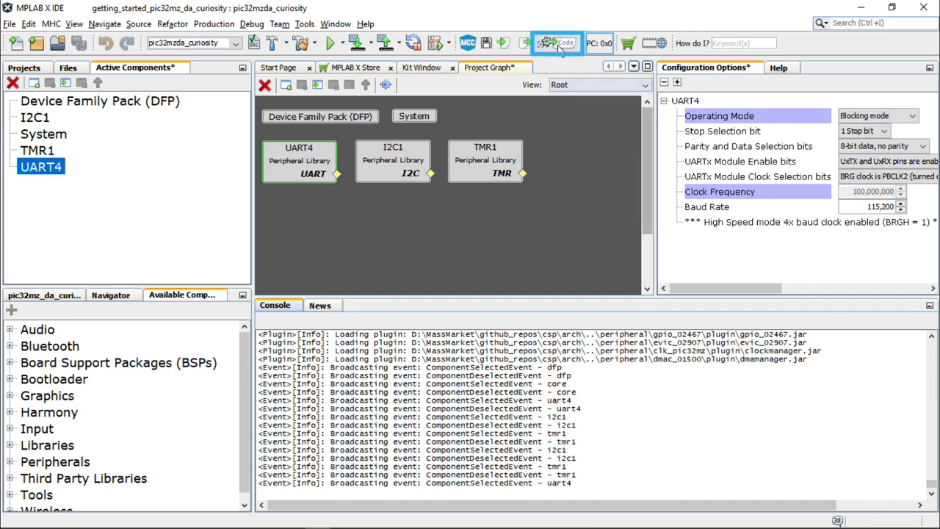
- Generate the project code and open main_pic32mzda.c from config/pic32mzda_curiosity
{"action": "left_click", "coordinate": [557, 43]}
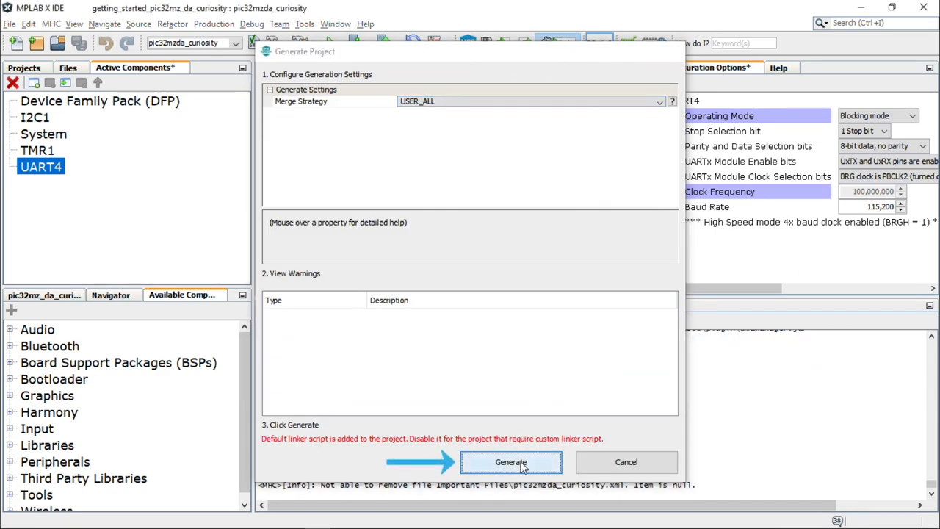
{"action": "left_click", "coordinate": [511, 461]}
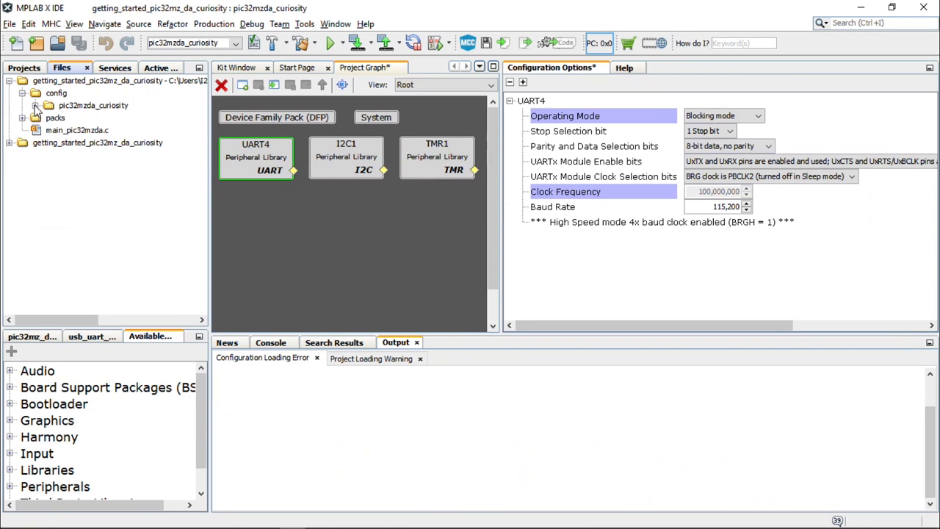
{"action": "left_click", "coordinate": [47, 105]}
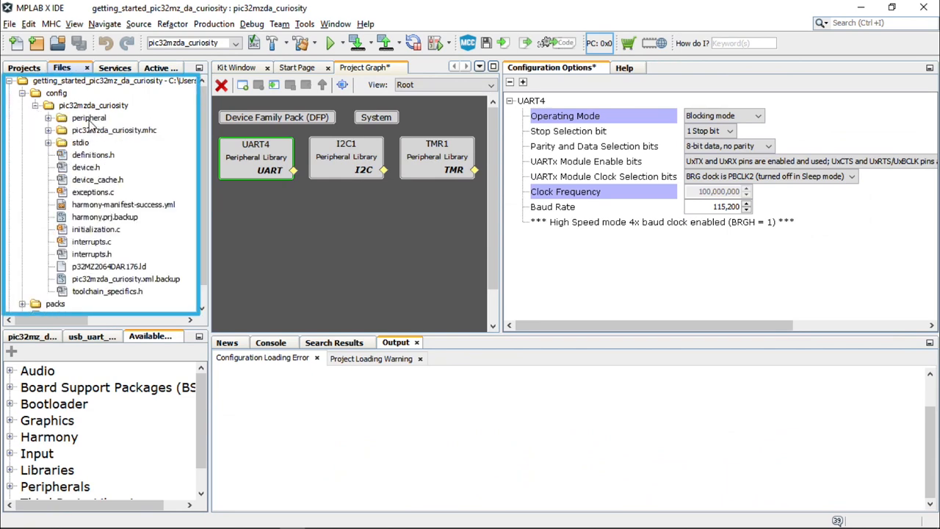
{"action": "scroll", "scroll_direction": "down", "scroll_amount": 3}
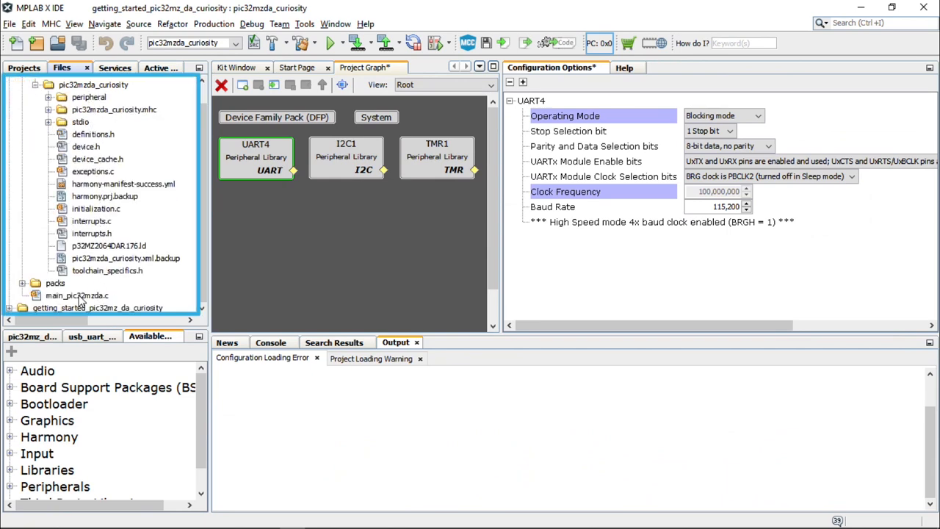
{"action": "double_click", "coordinate": [76, 295]}
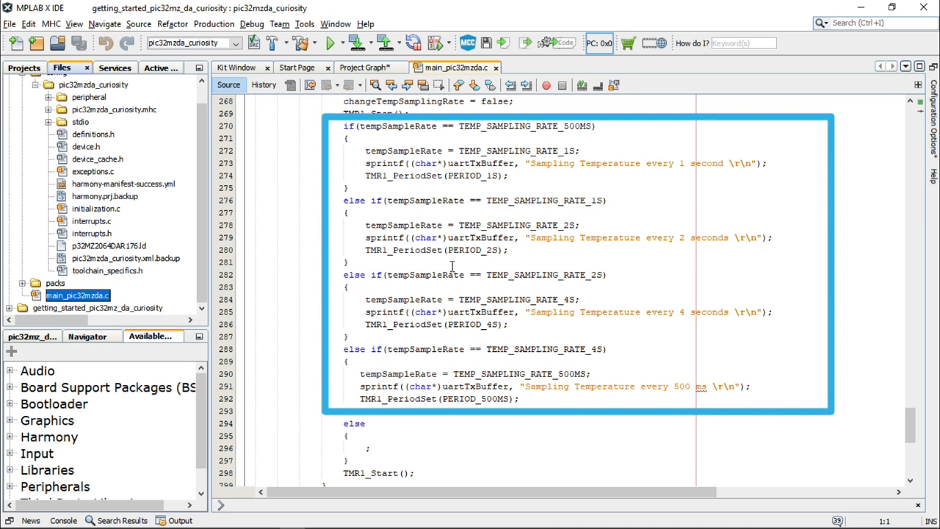
- Scroll through the sampling-rate code in main_pic32mzda.c before building and flashing the board
{"action": "scroll", "scroll_direction": "up", "scroll_amount": 3}
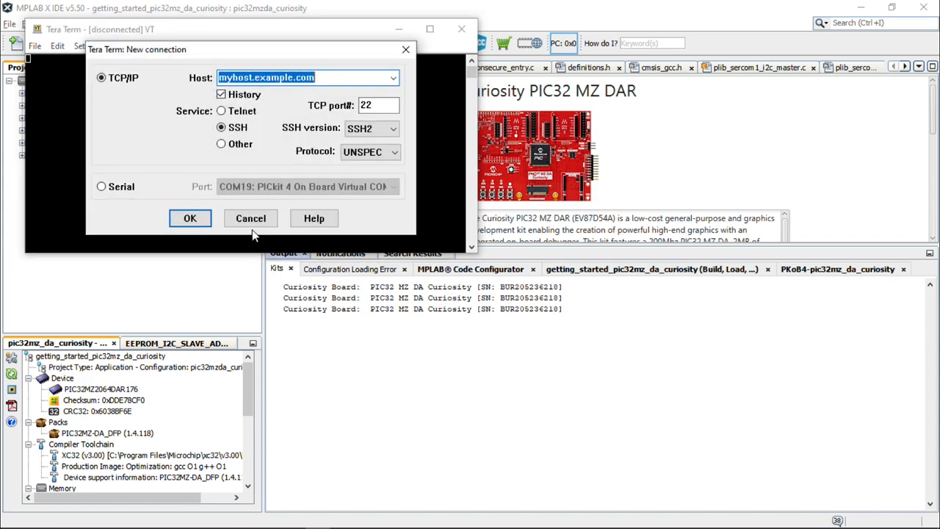
- Connect Tera Term to serial port COM19, then make and program the device from MPLAB X
{"action": "left_click", "coordinate": [102, 185]}
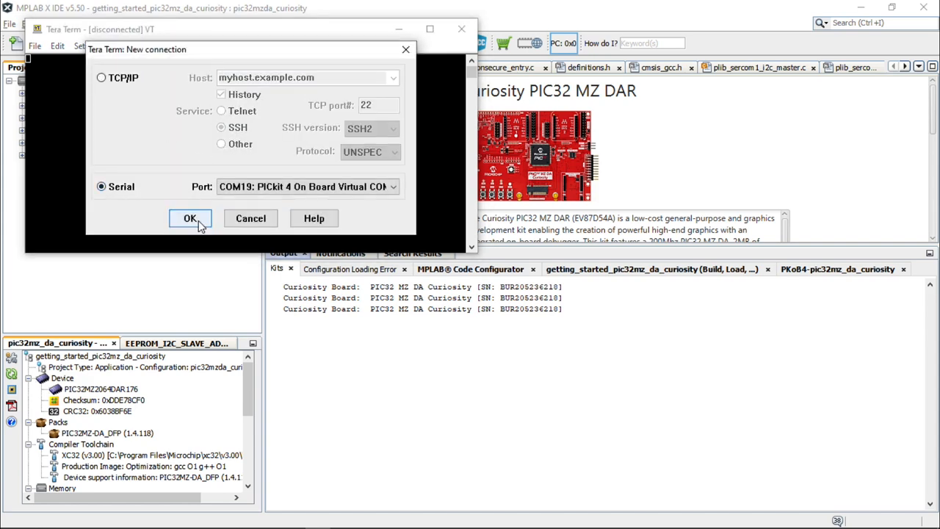
{"action": "left_click", "coordinate": [189, 218]}
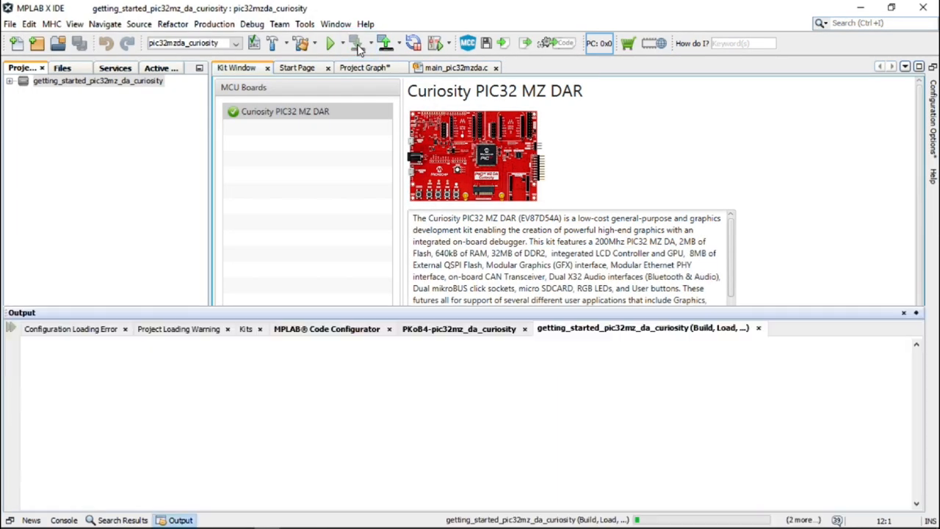
{"action": "left_click", "coordinate": [353, 42]}
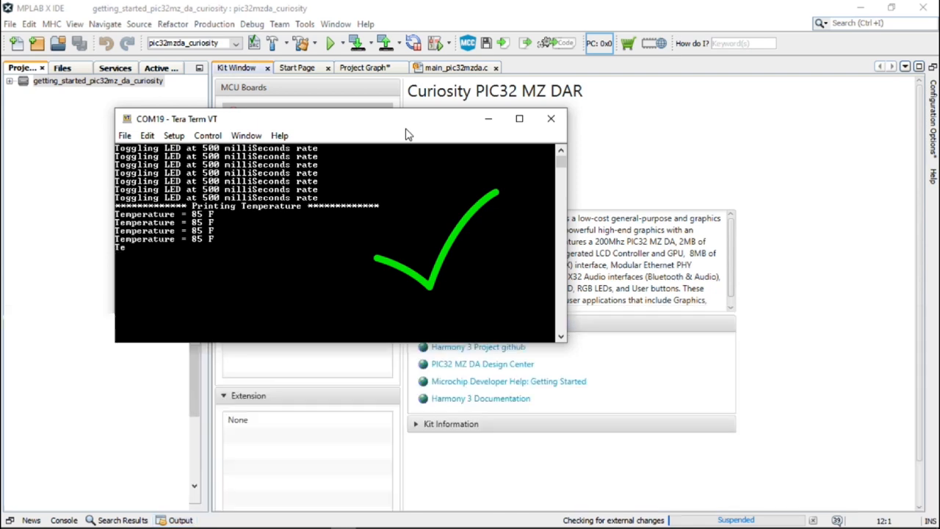
- Bring Tera Term forward and watch the output switch to 1-second temperature sampling
{"action": "left_click", "coordinate": [179, 520]}
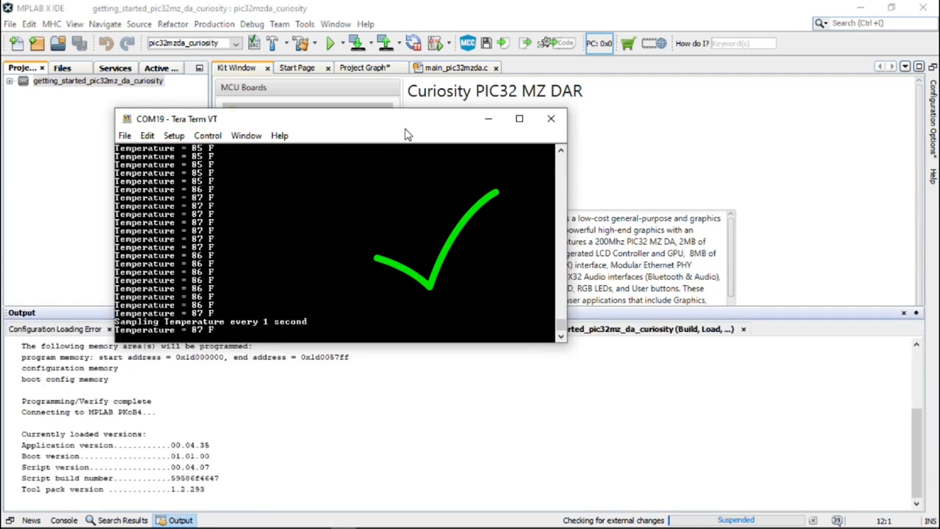
{"action": "scroll", "scroll_direction": "down", "scroll_amount": 3}
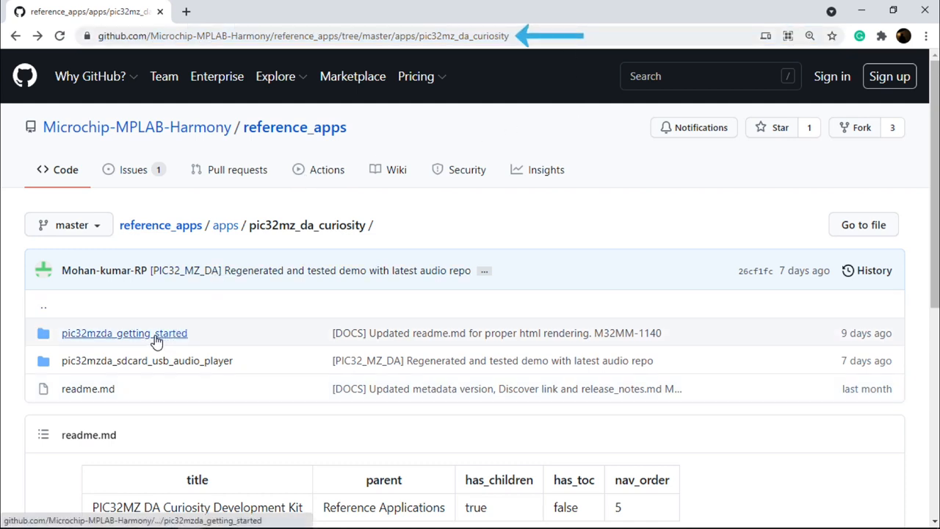
{"action": "mouse_move", "coordinate": [123, 332]}
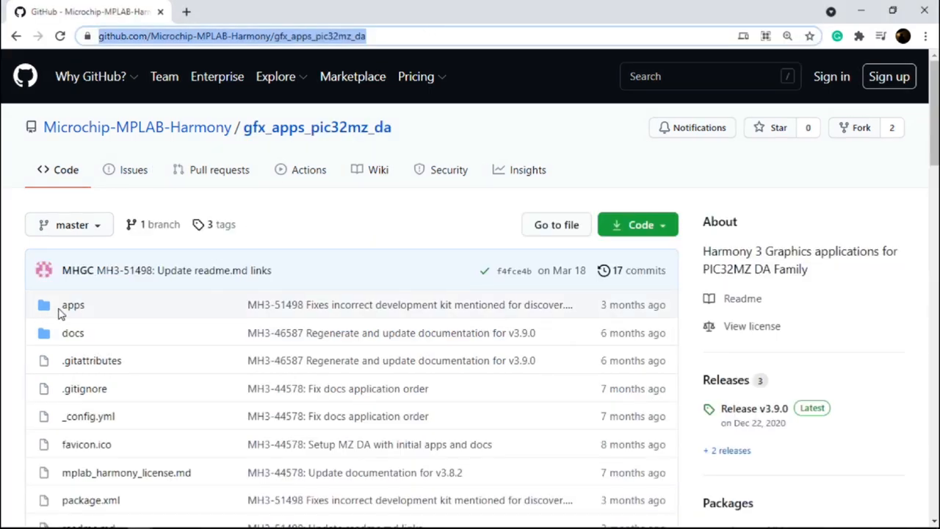
- Open the apps folder of gfx_apps_pic32mz_da listing blank_quickstart and legato demos
{"action": "left_click", "coordinate": [73, 304]}
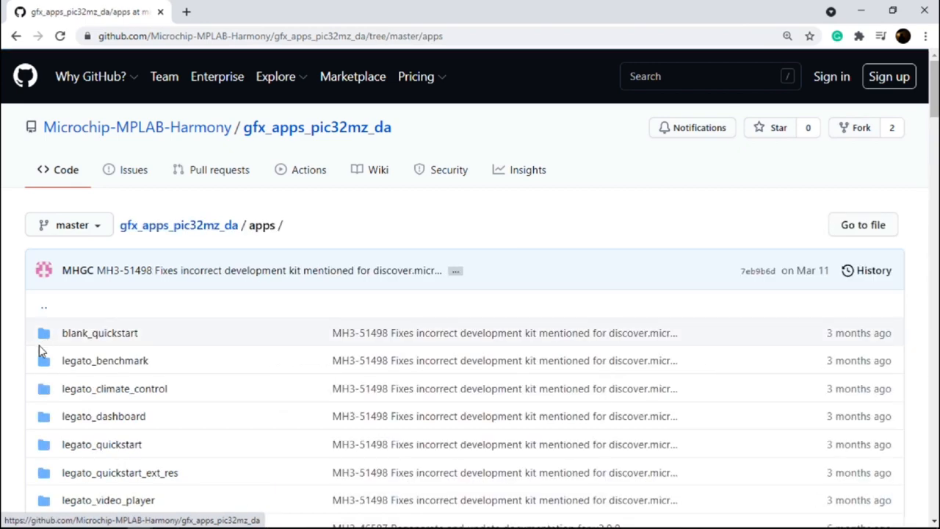
{"action": "scroll", "scroll_direction": "down", "scroll_amount": 3}
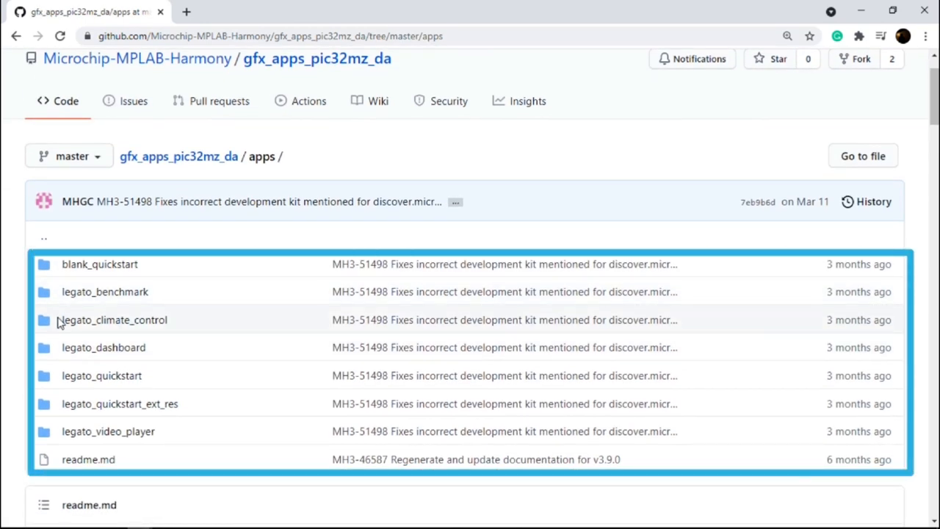
{"action": "mouse_move", "coordinate": [88, 331]}
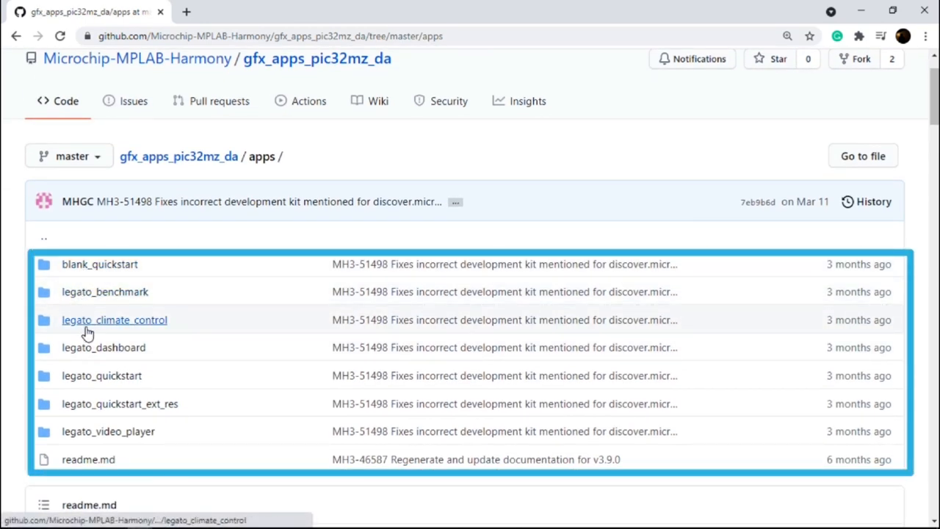
{"action": "mouse_move", "coordinate": [103, 410]}
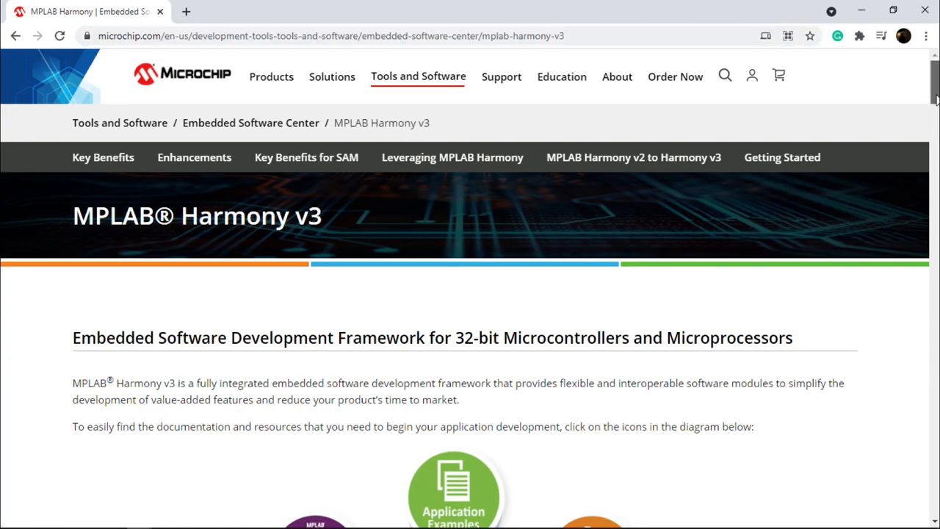
- Scroll the MPLAB Harmony v3 page to the Audio, Bluetooth, Cryptography and Graphics repository descriptions
{"action": "scroll", "scroll_direction": "down", "scroll_amount": 3}
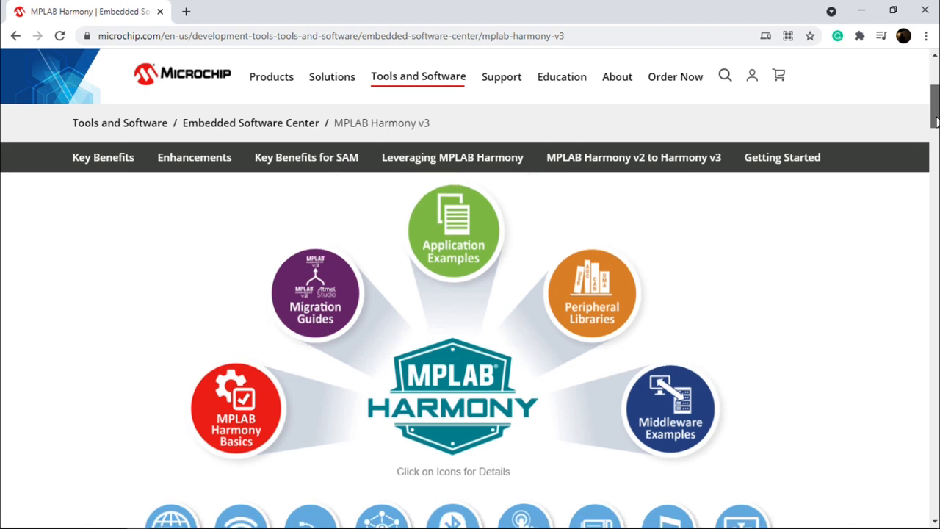
{"action": "scroll", "scroll_direction": "down", "scroll_amount": 3}
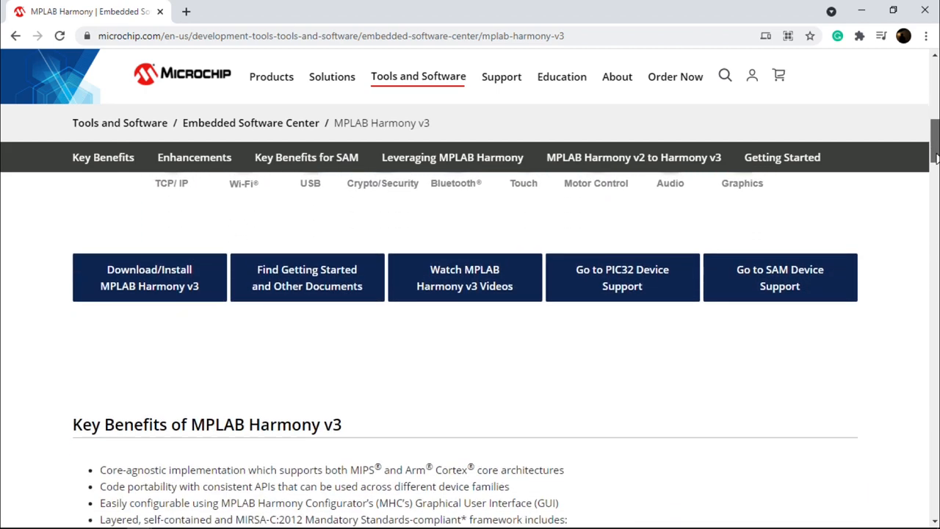
{"action": "scroll", "scroll_direction": "down", "scroll_amount": 3}
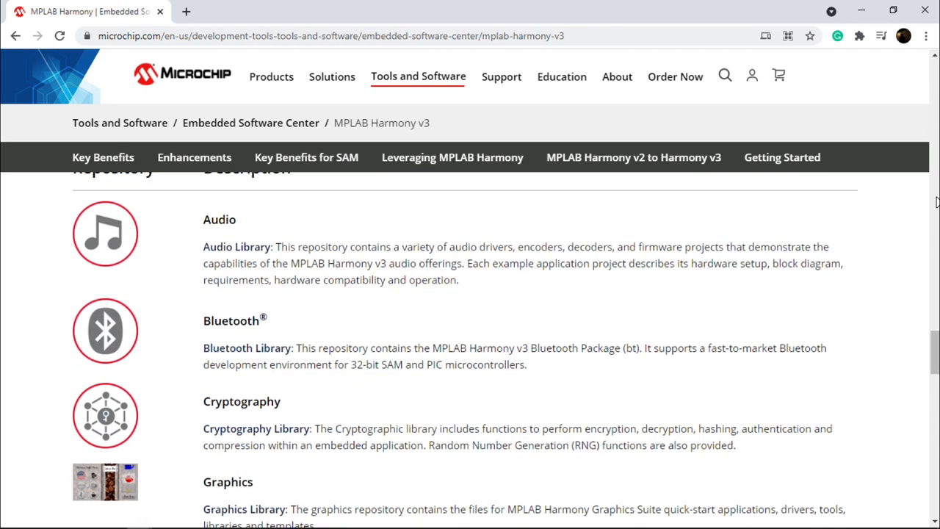